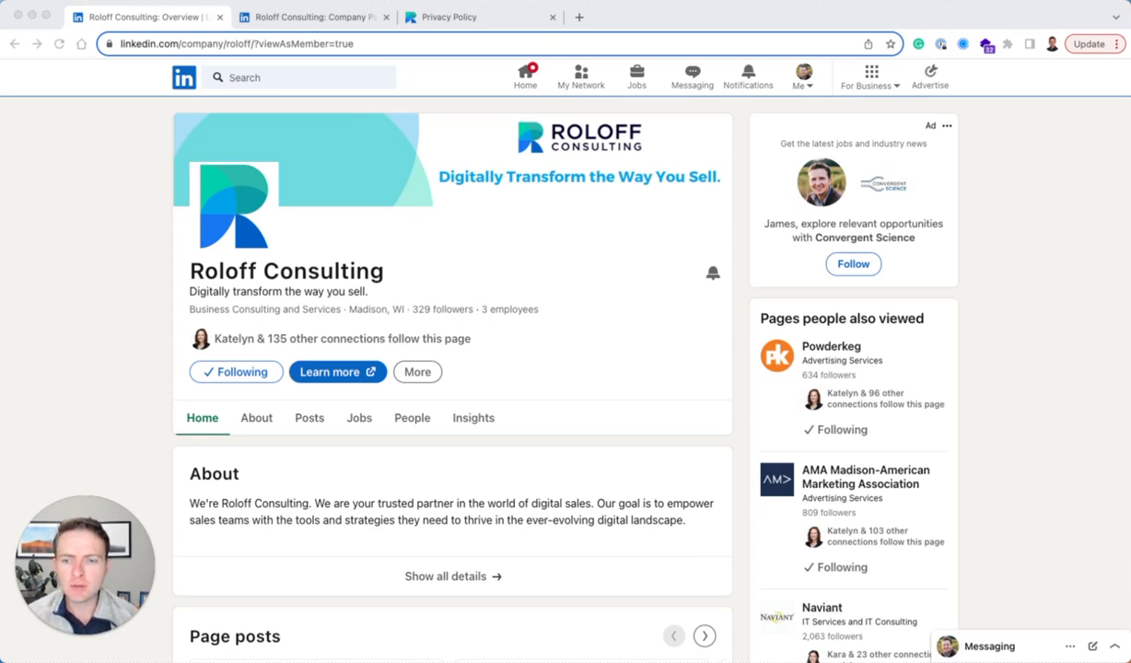
{"action": "mouse_move", "coordinate": [526, 316]}
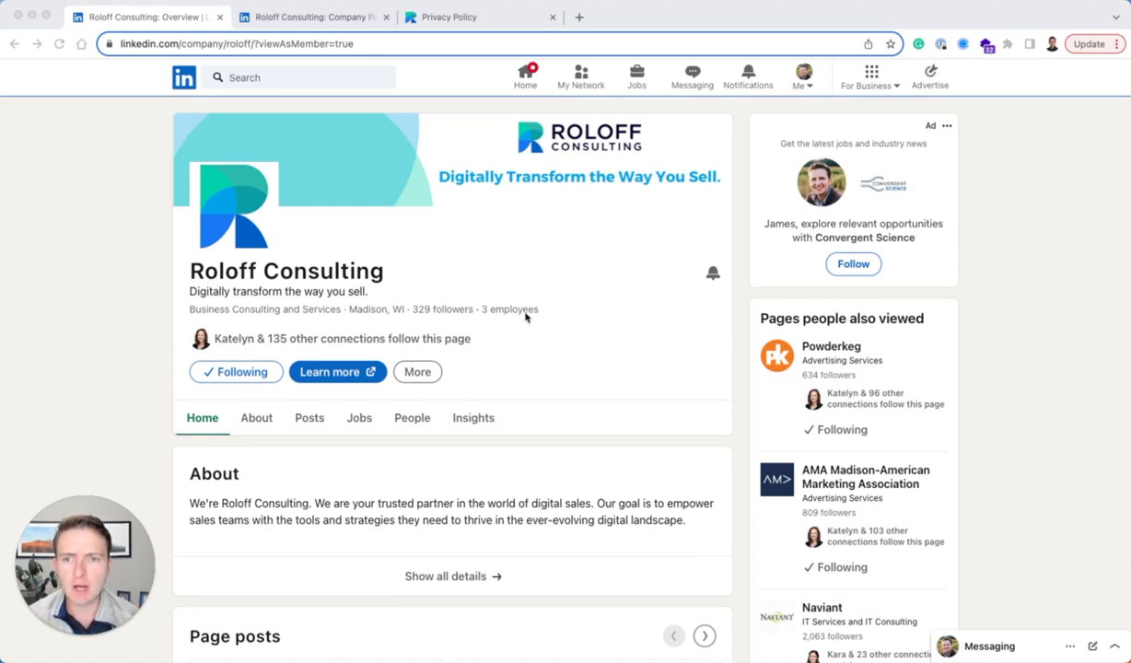
Step: Scroll down Roloff Consulting's page to the 'Want to work with us?' Get started card
{"action": "scroll", "scroll_direction": "down", "scroll_amount": 3}
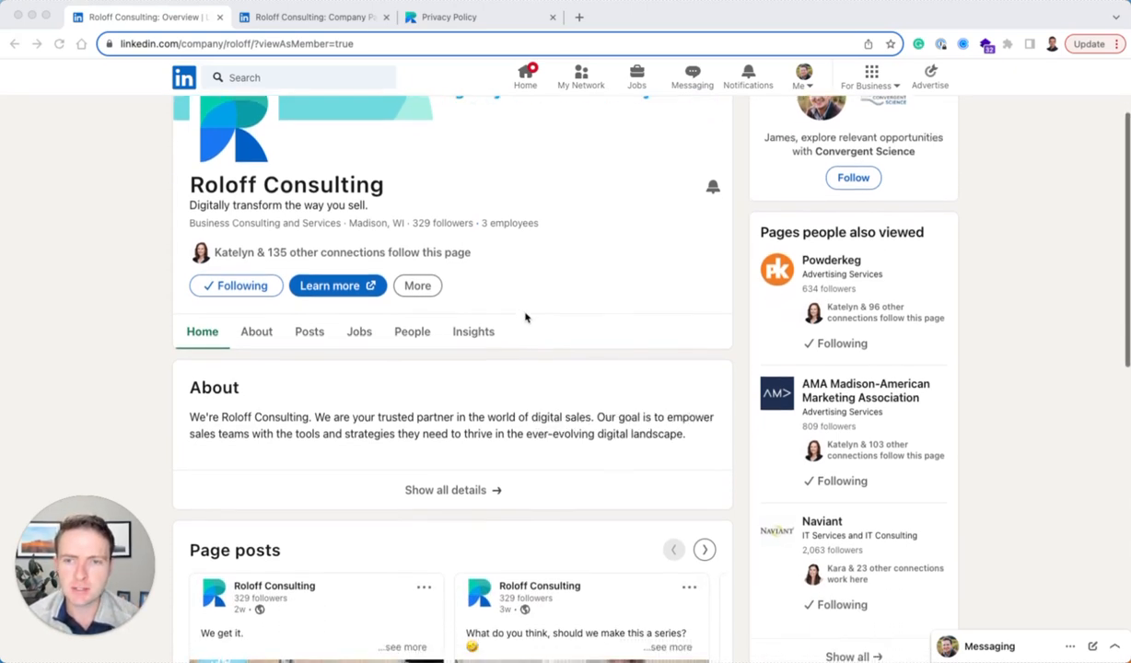
{"action": "scroll", "scroll_direction": "down", "scroll_amount": 3}
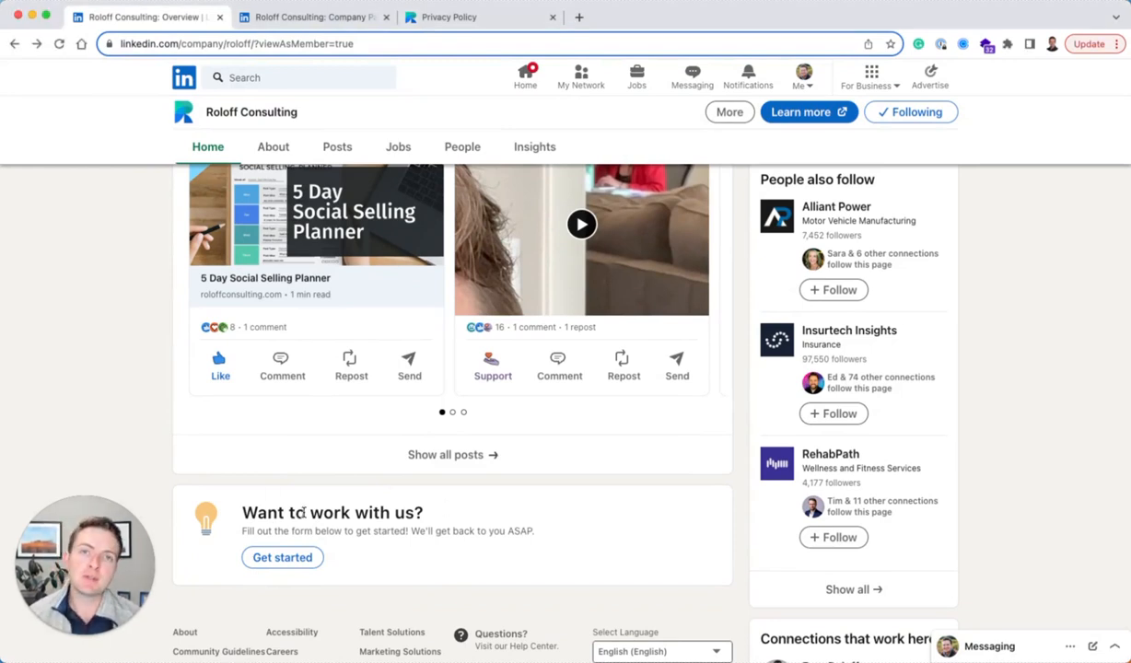
Step: Open the Contact Roloff Consulting lead form and review its prefilled contact fields
{"action": "left_click", "coordinate": [282, 558]}
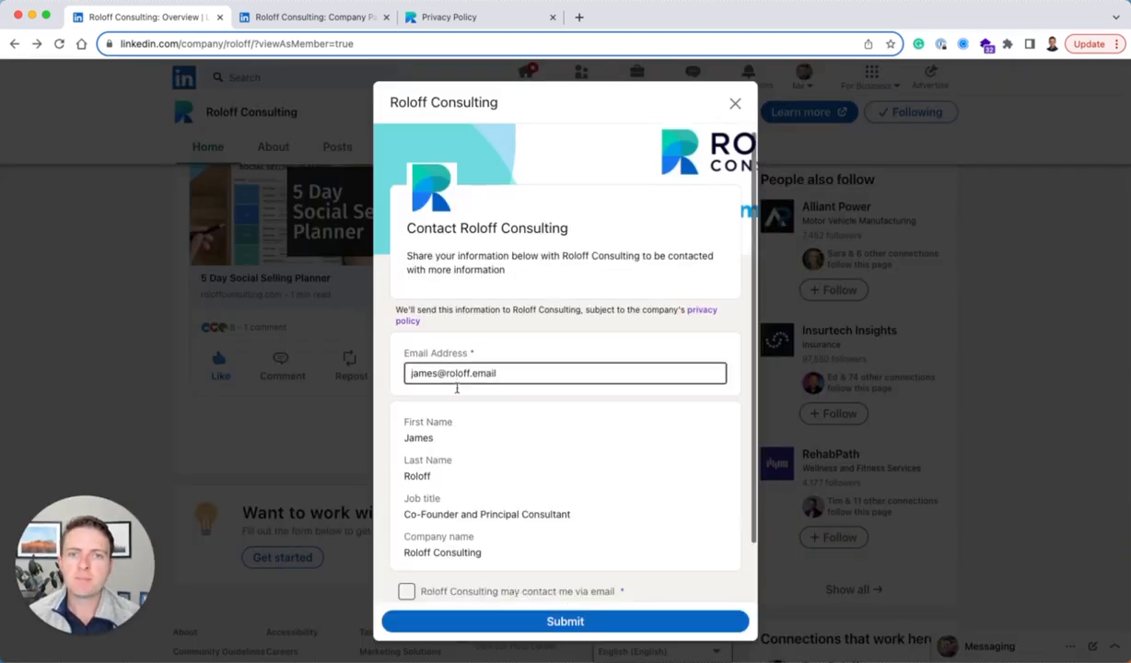
{"action": "scroll", "scroll_direction": "down", "scroll_amount": 3}
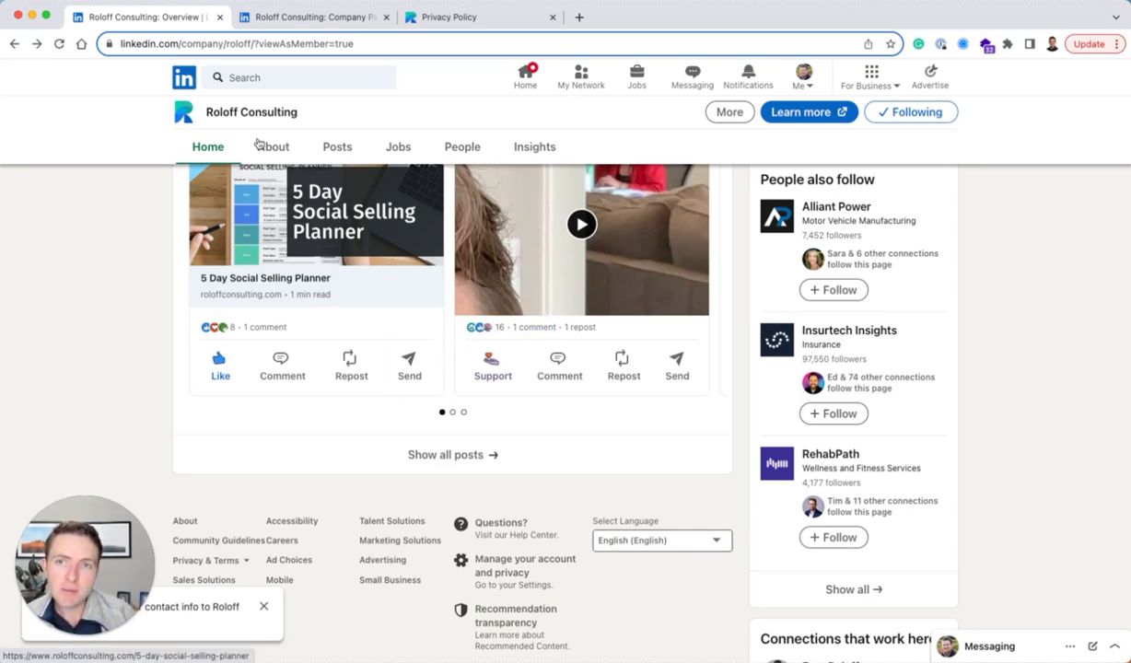
Step: Switch to admin view, open Edit page, and show the Lead gen form settings
{"action": "scroll", "scroll_direction": "up", "scroll_amount": 3}
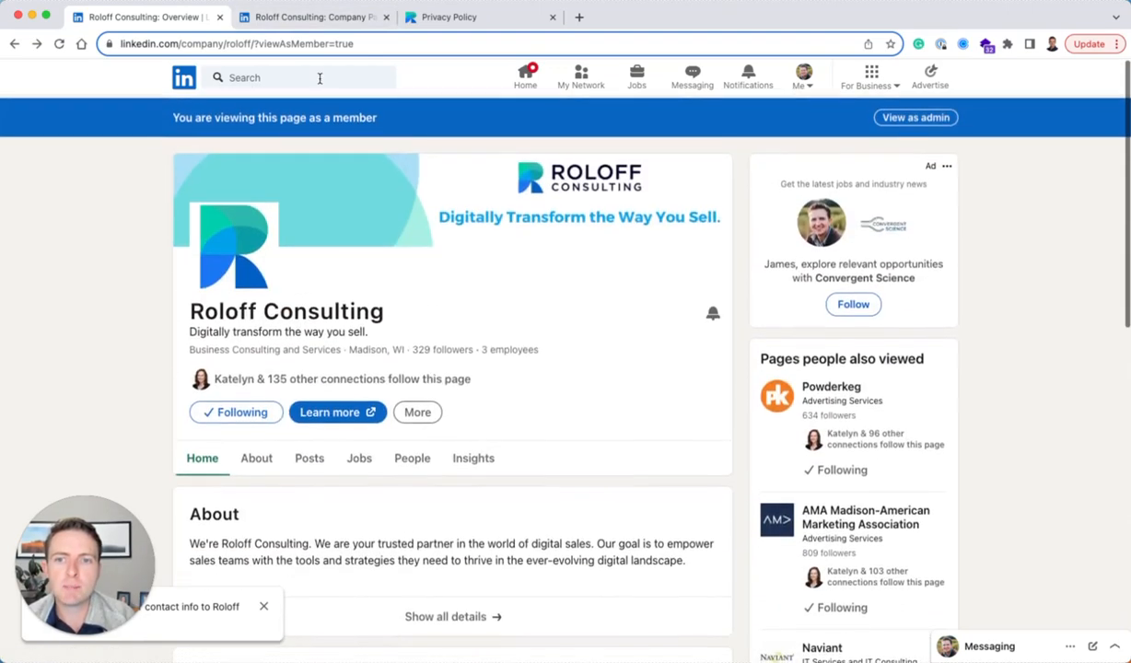
{"action": "left_click", "coordinate": [915, 117]}
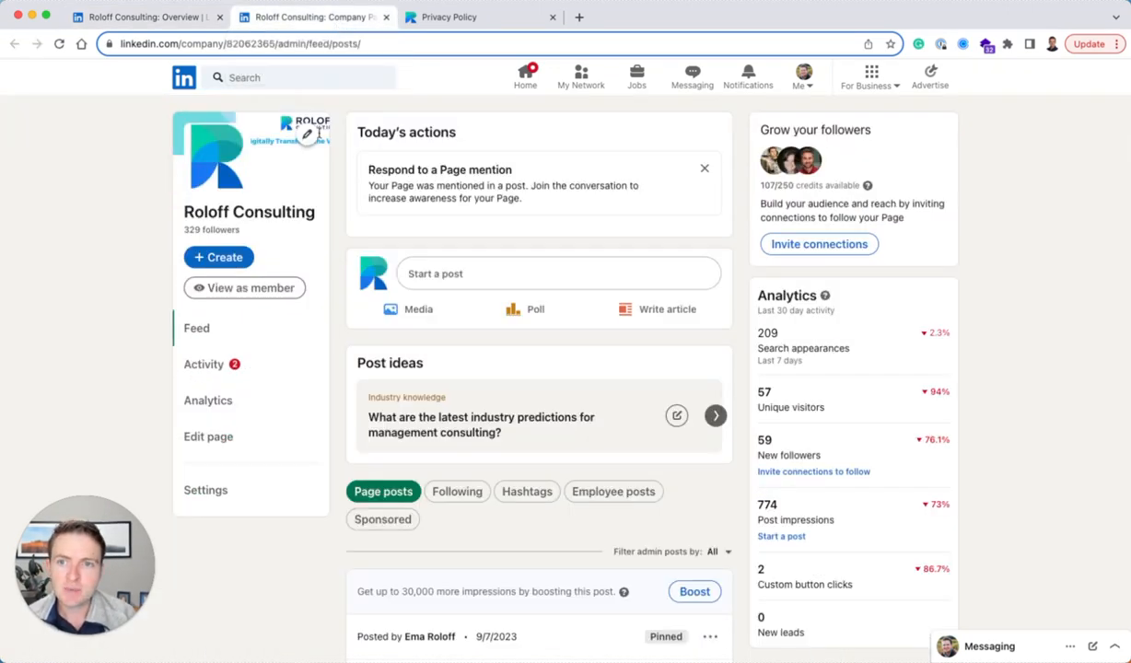
{"action": "scroll", "scroll_direction": "down", "scroll_amount": 3}
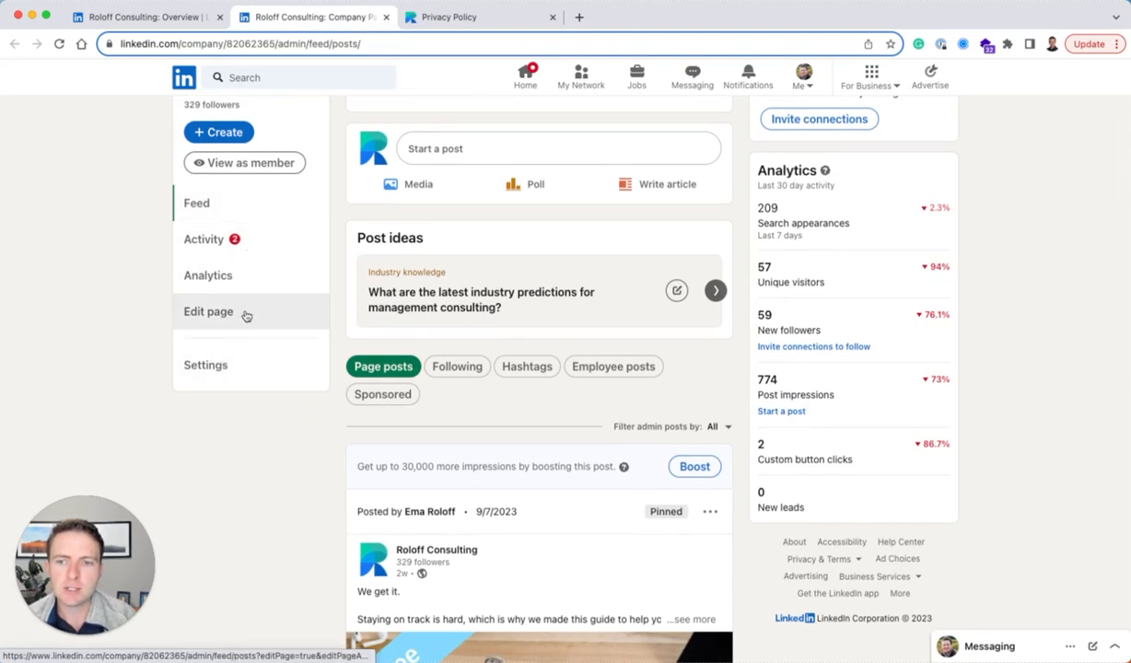
{"action": "left_click", "coordinate": [208, 311]}
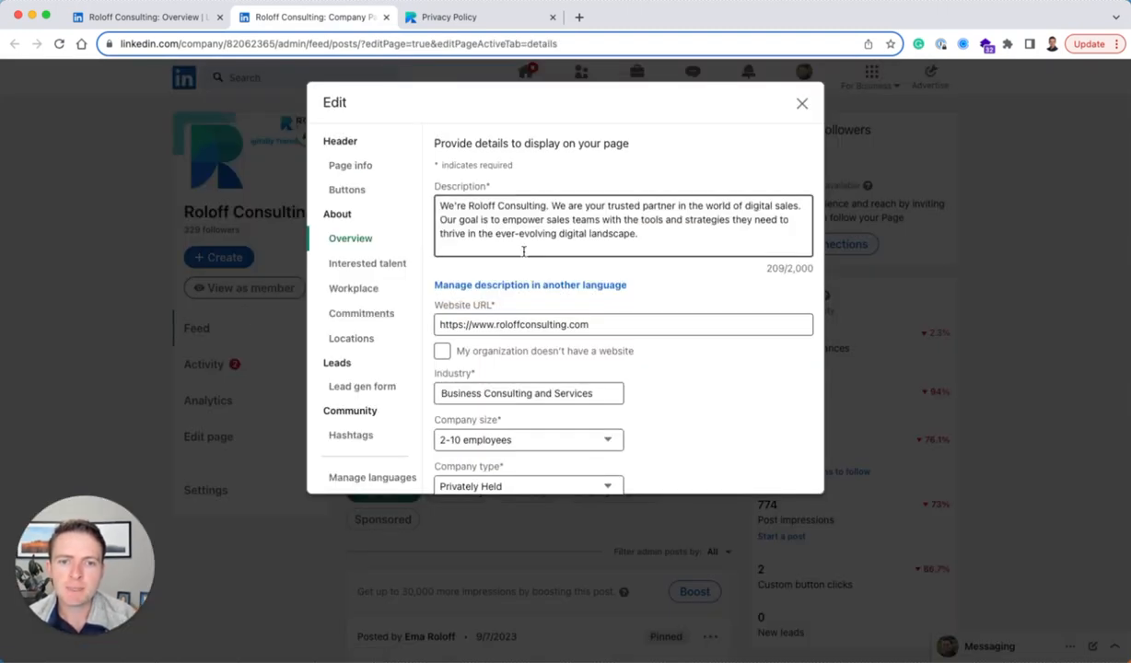
{"action": "mouse_move", "coordinate": [418, 220]}
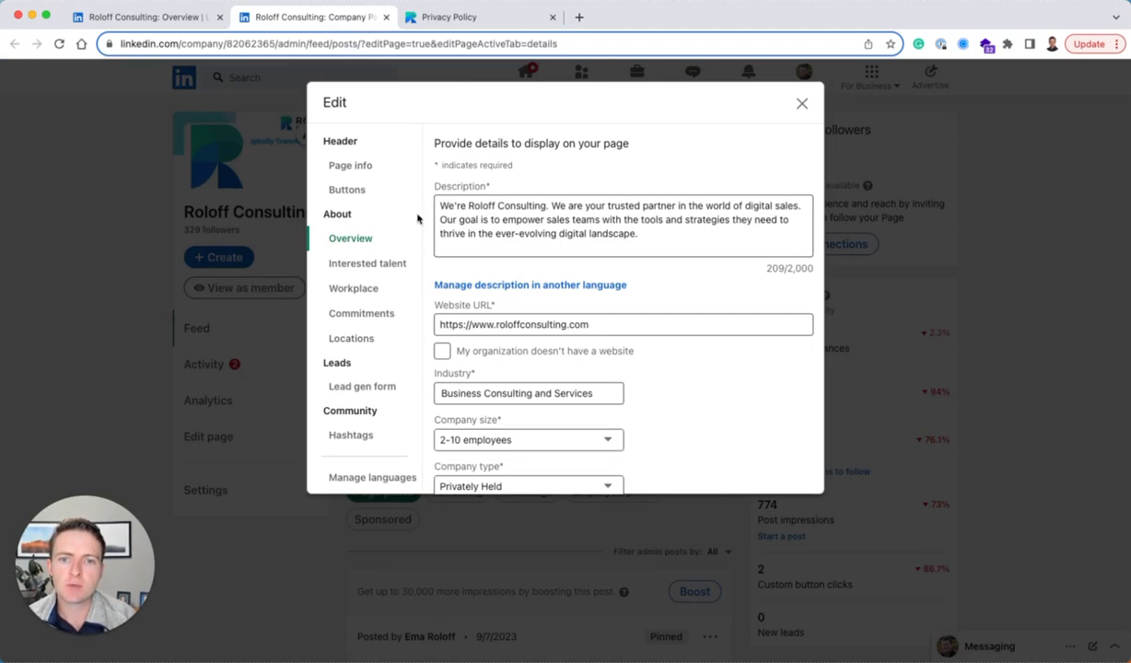
{"action": "mouse_move", "coordinate": [350, 369]}
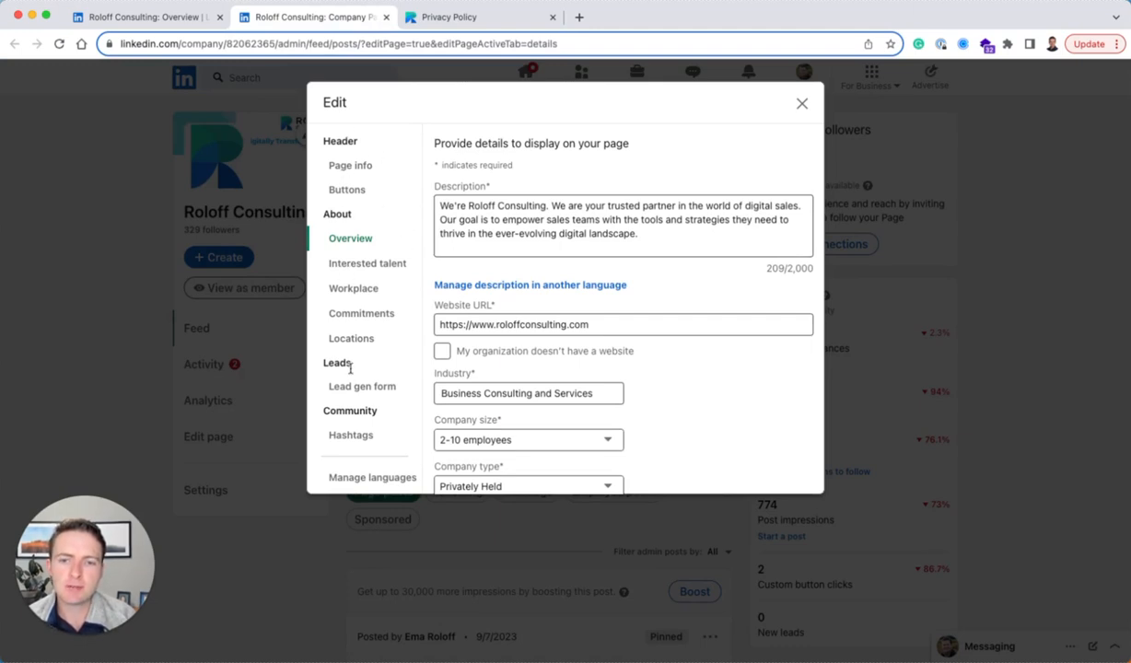
{"action": "left_click", "coordinate": [362, 386]}
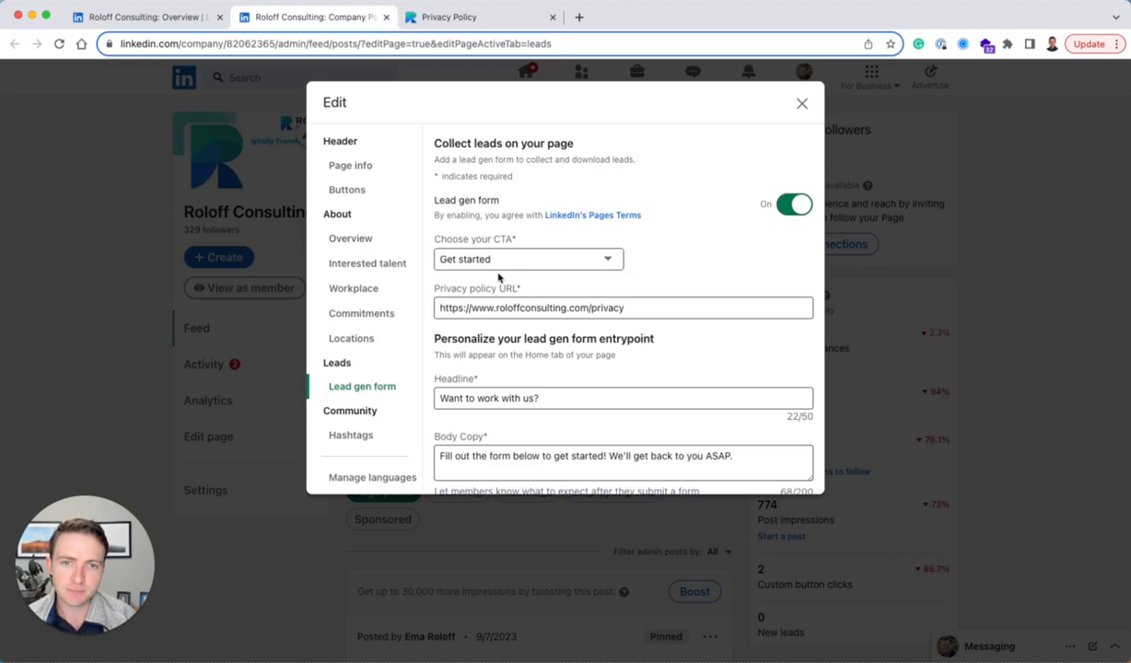
{"action": "scroll", "scroll_direction": "down", "scroll_amount": 3}
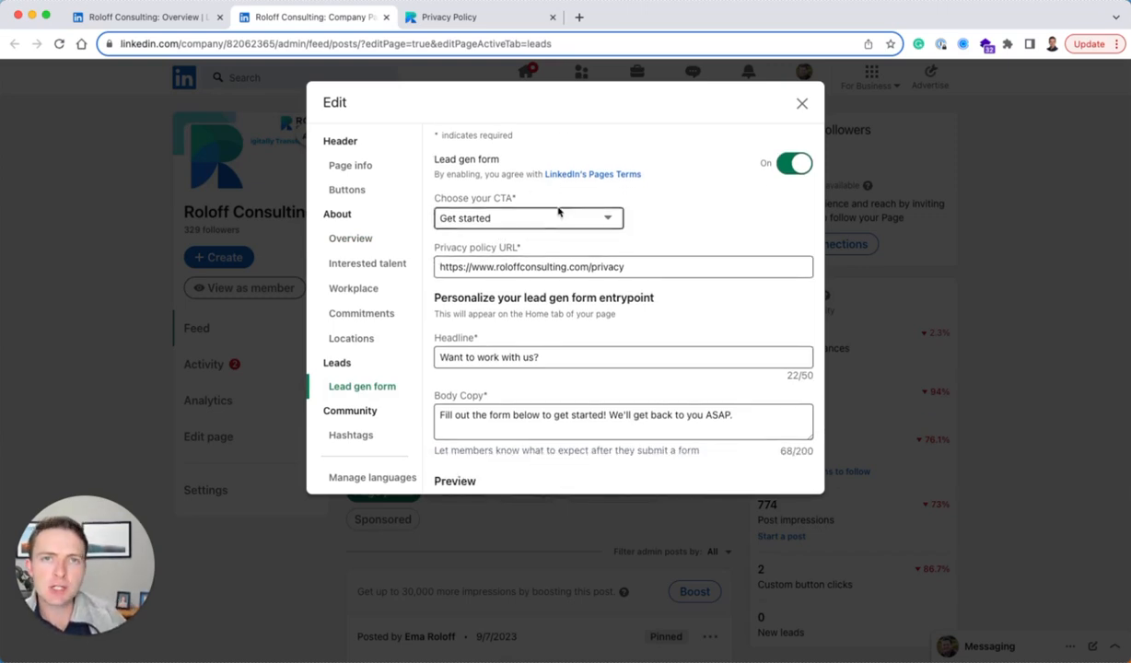
{"action": "left_click", "coordinate": [511, 358]}
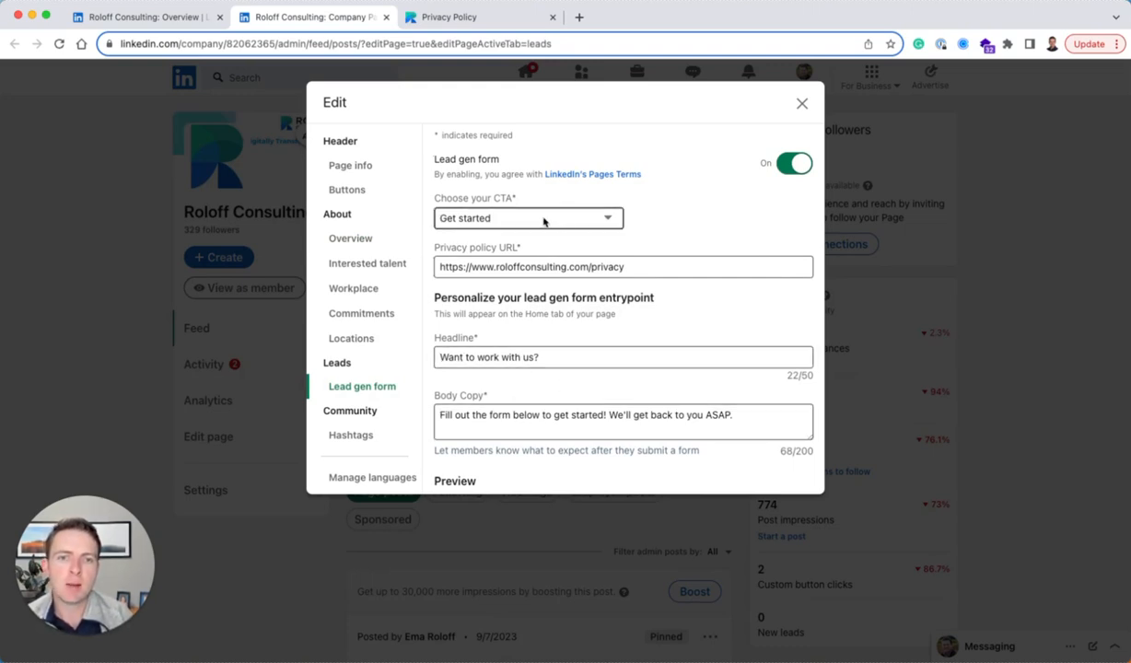
{"action": "left_click", "coordinate": [527, 218]}
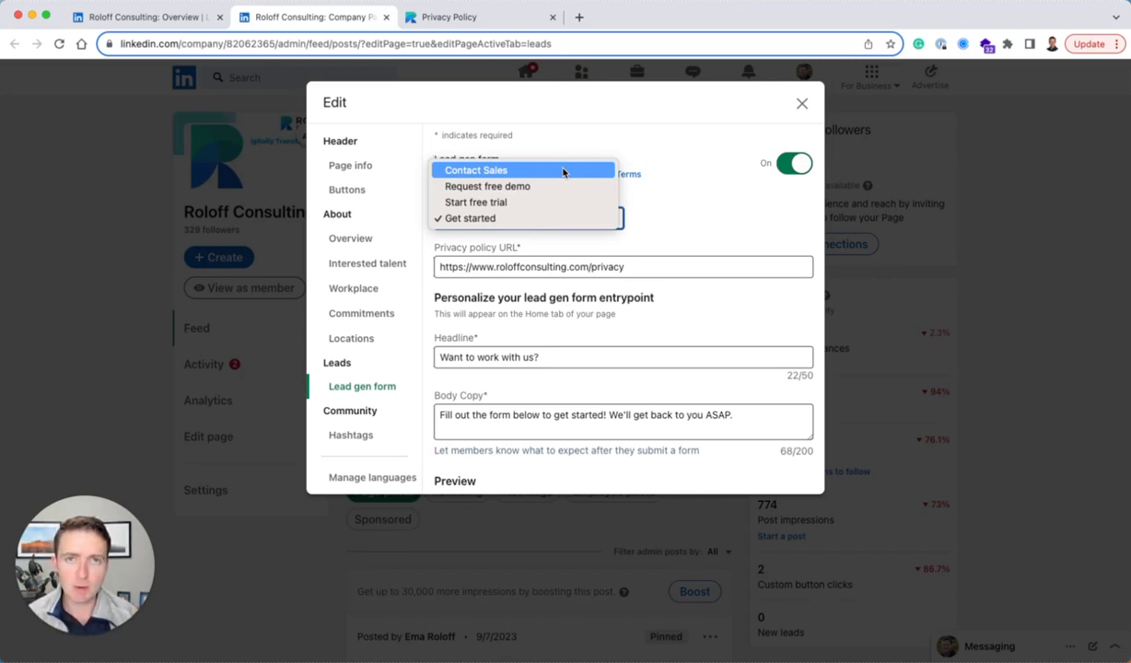
{"action": "left_click", "coordinate": [469, 218]}
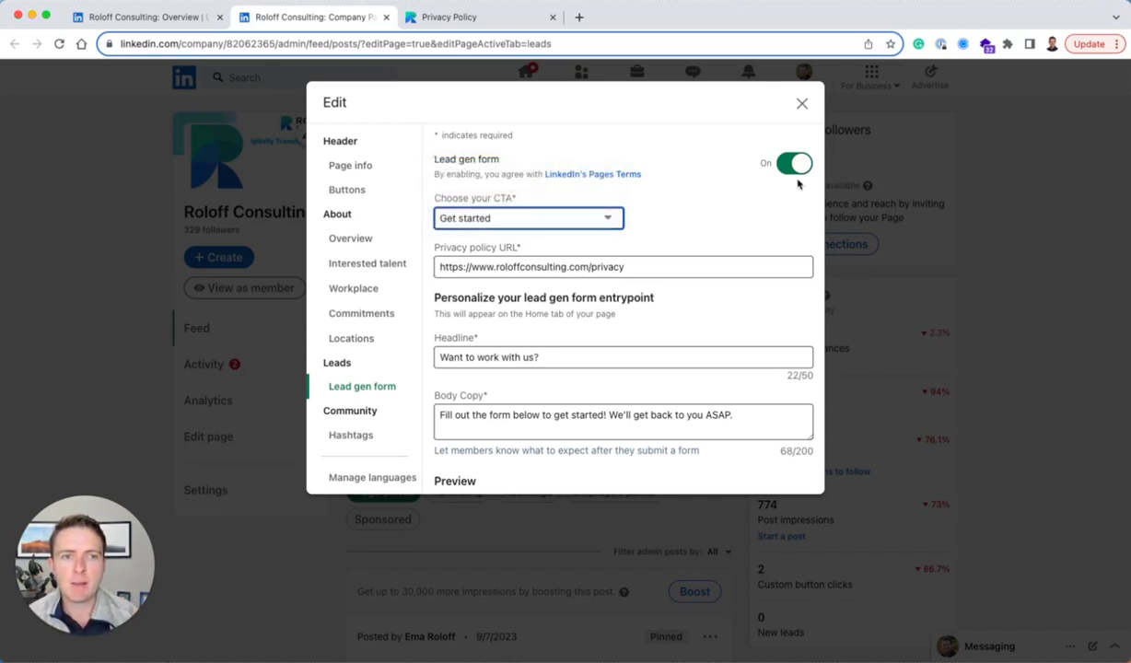
{"action": "left_click", "coordinate": [794, 163]}
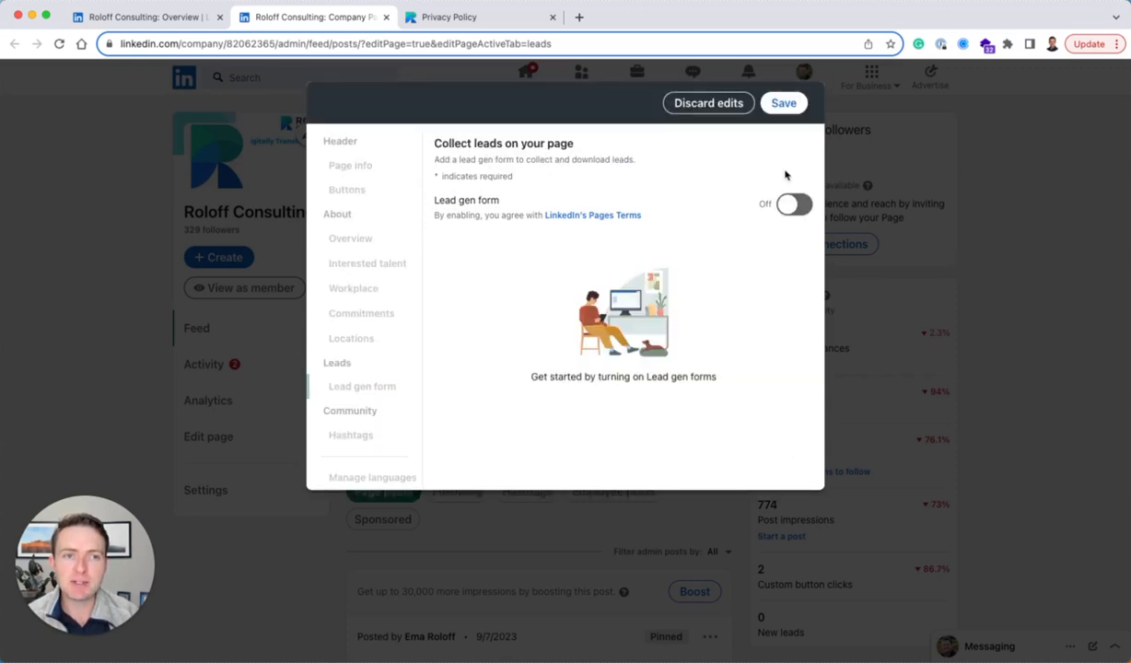
{"action": "left_click", "coordinate": [795, 204]}
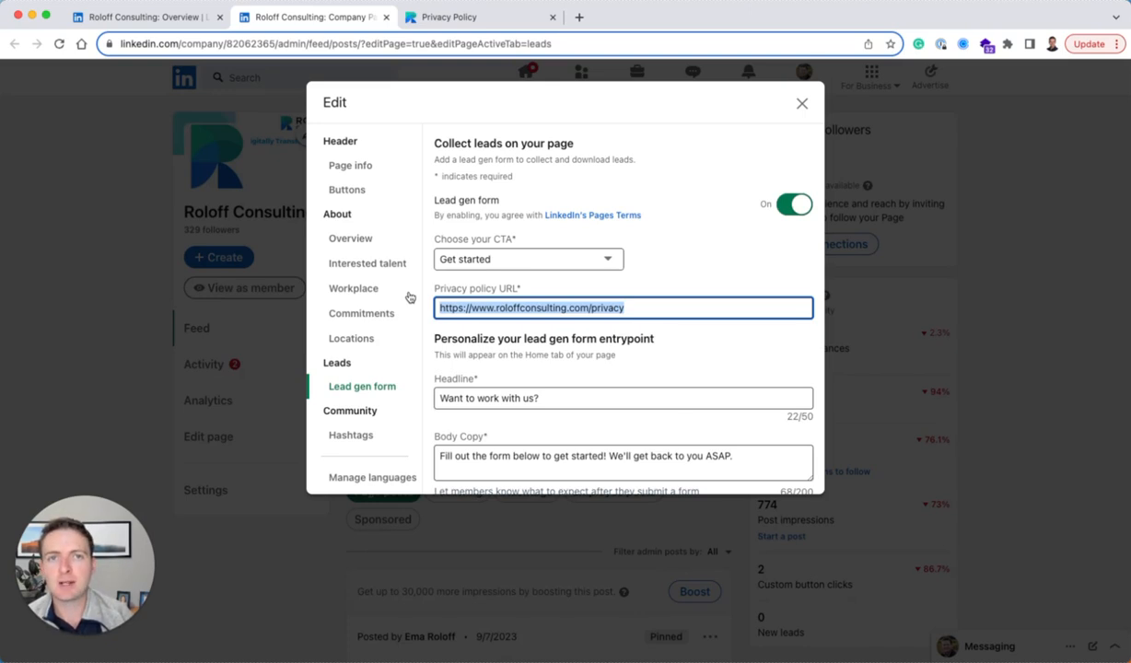
{"action": "mouse_move", "coordinate": [484, 299]}
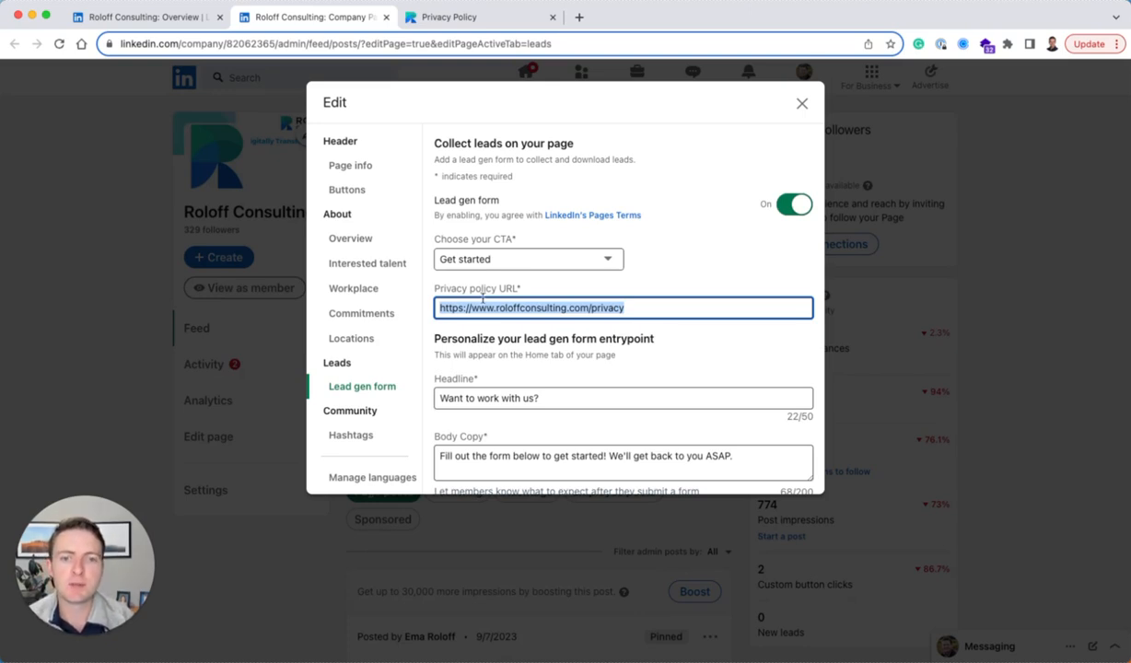
{"action": "scroll", "scroll_direction": "down", "scroll_amount": 3}
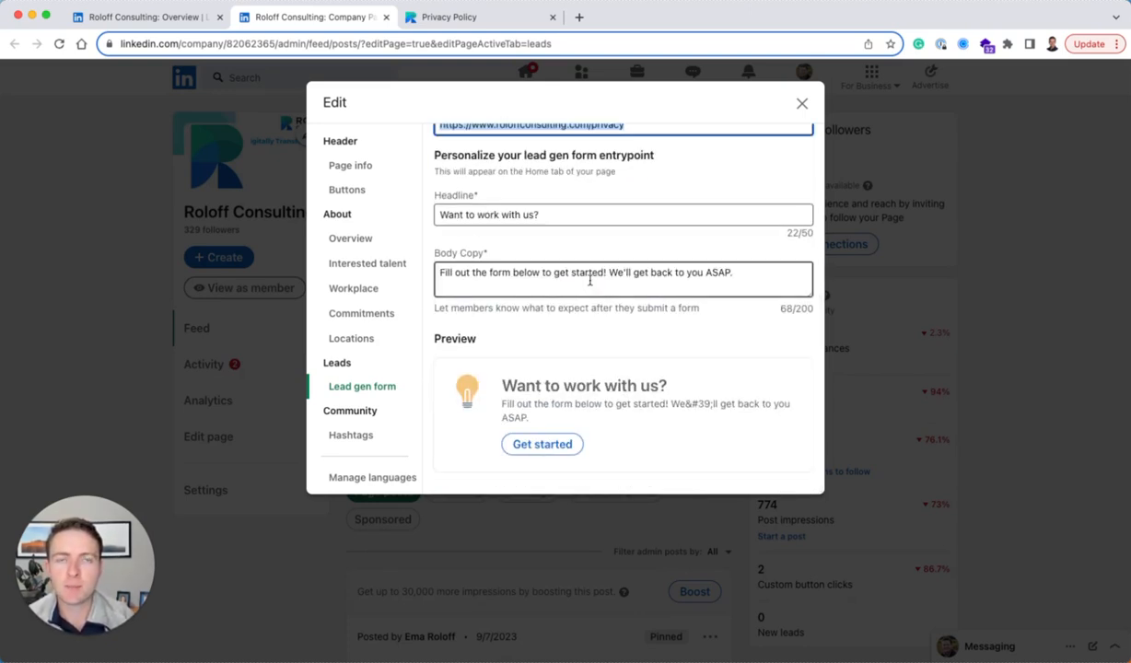